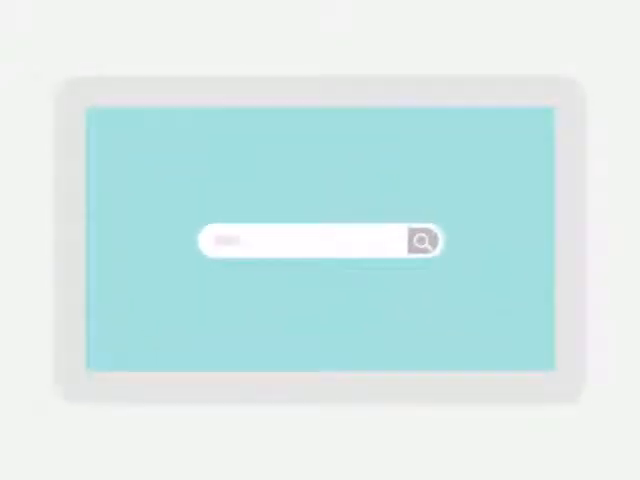
left_click(420, 240)
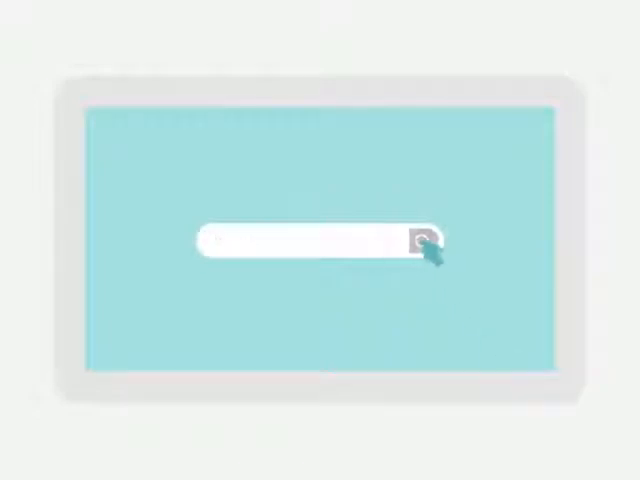